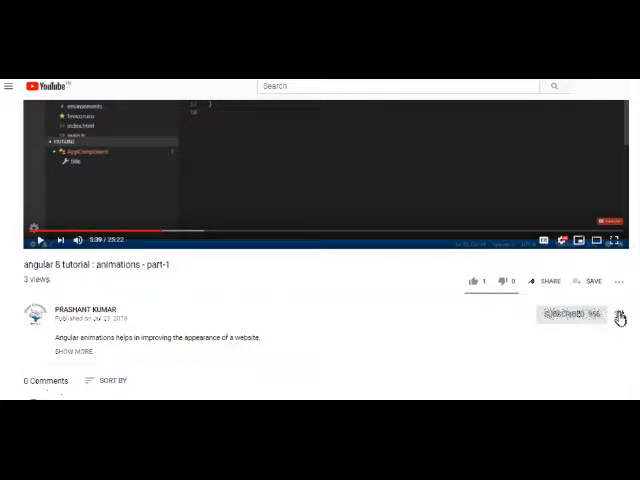
# Leave the YouTube tutorial and launch Google Chrome from Windows search
pyautogui.click(572, 314)
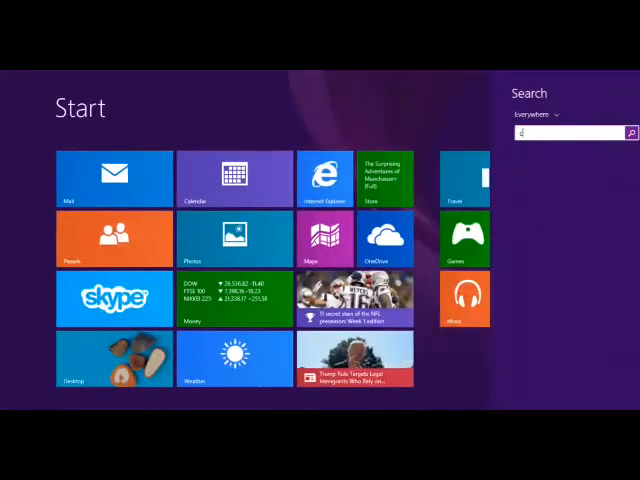
pyautogui.write('chrome')
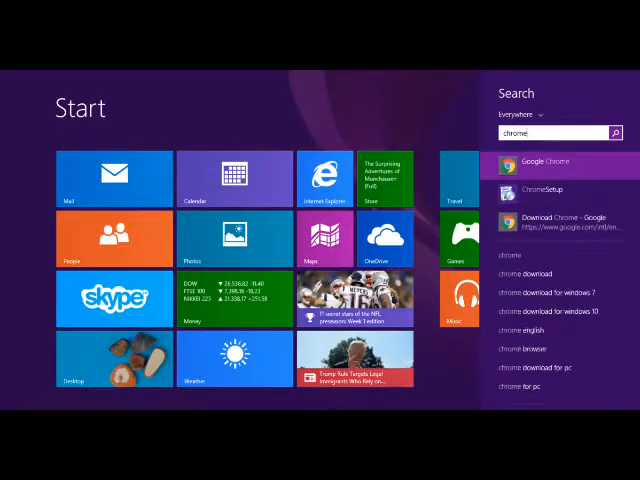
pyautogui.click(566, 164)
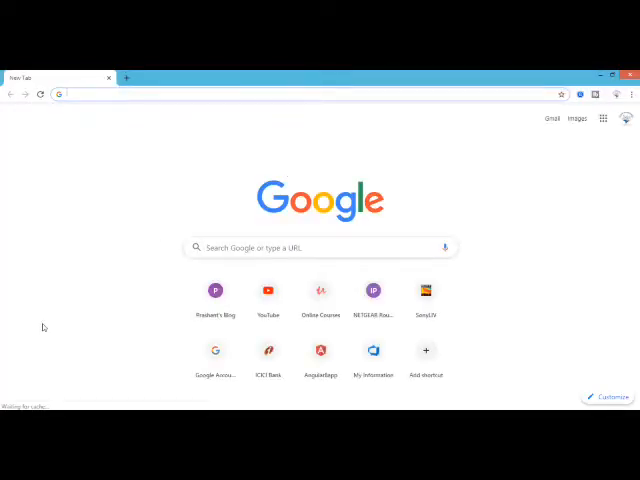
# Navigate to the Microsoft DevSkim GitHub repository and read down its README
pyautogui.write('deksi')
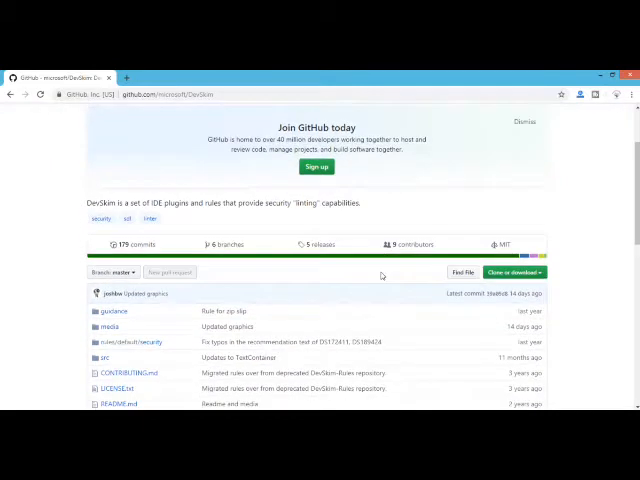
pyautogui.scroll(-3)
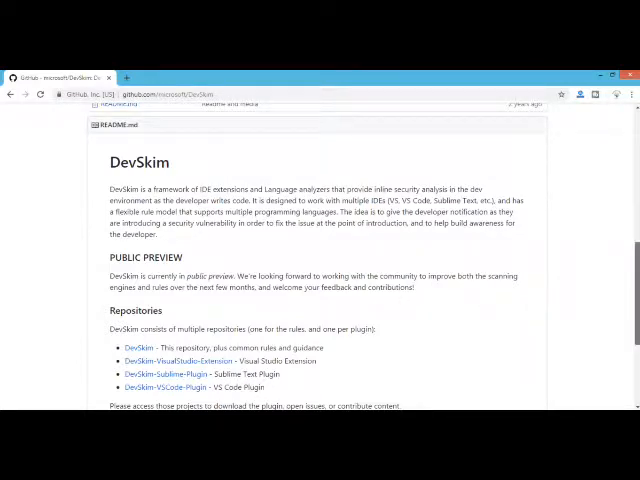
pyautogui.scroll(-3)
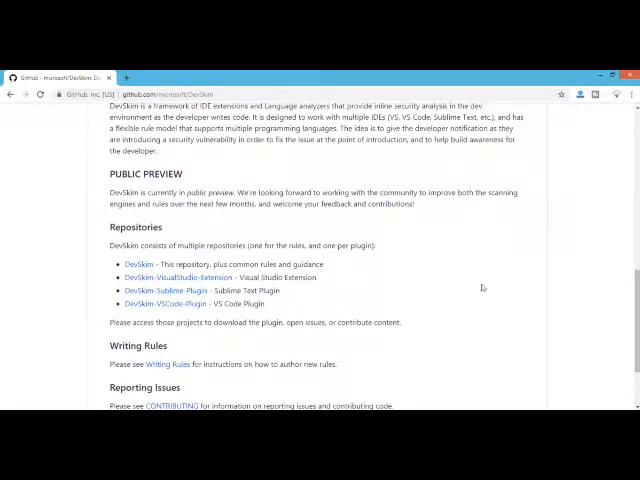
pyautogui.moveTo(258, 288)
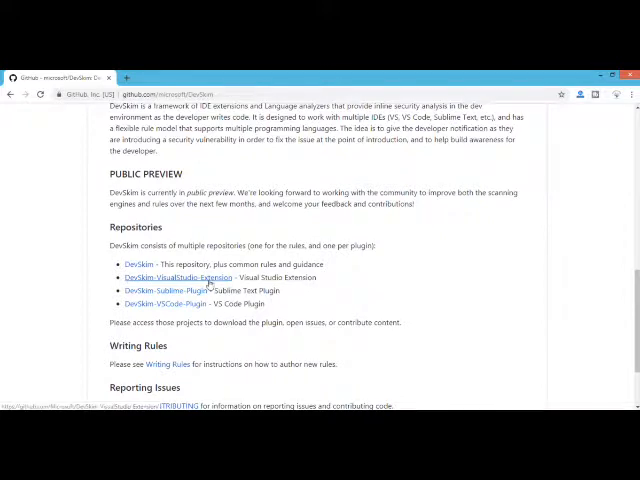
# Open the DevSkim-VisualStudio-Extension repository and read its Installation and Platform support notes
pyautogui.click(172, 276)
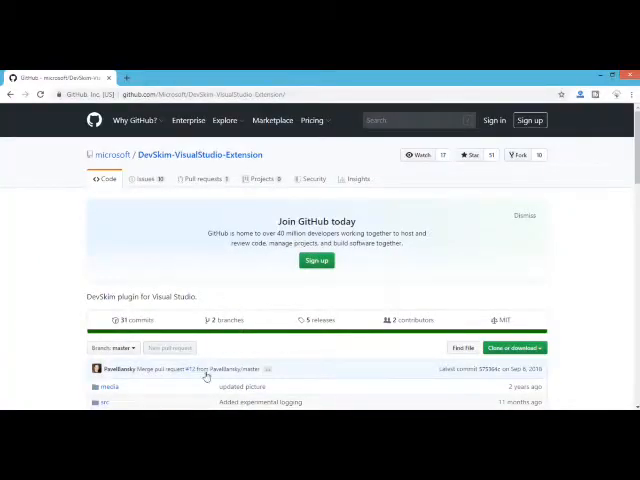
pyautogui.scroll(-3)
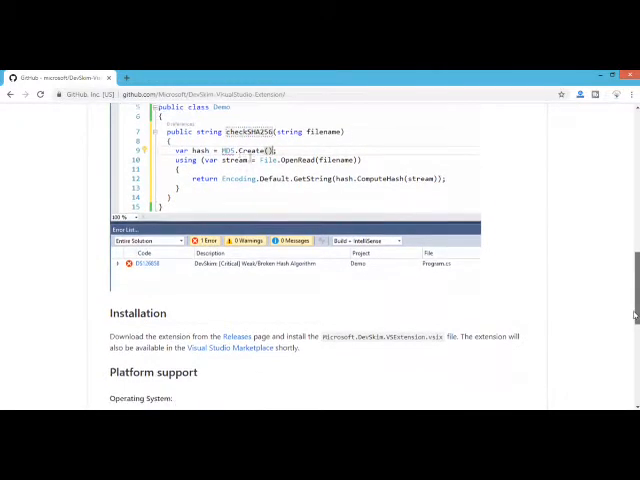
pyautogui.scroll(-3)
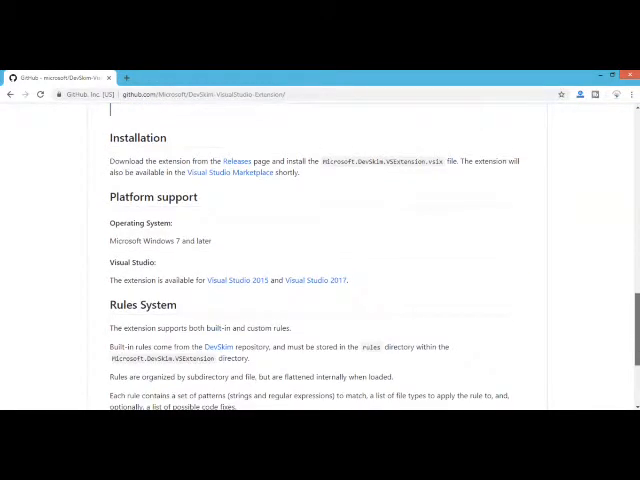
pyautogui.scroll(-3)
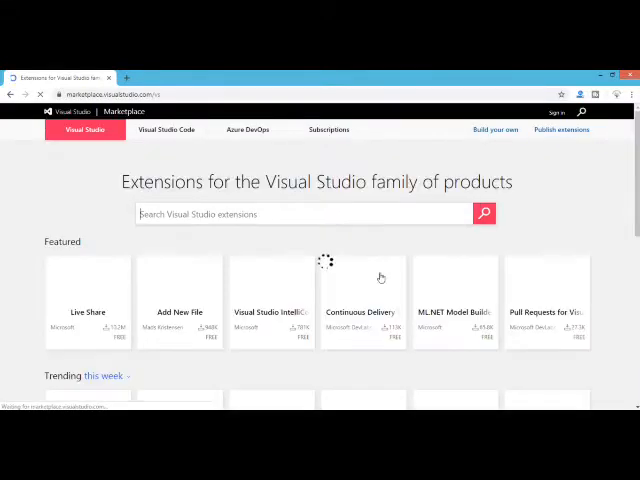
# Search the Visual Studio Marketplace for microsoft.devskim extensions
pyautogui.write('ml')
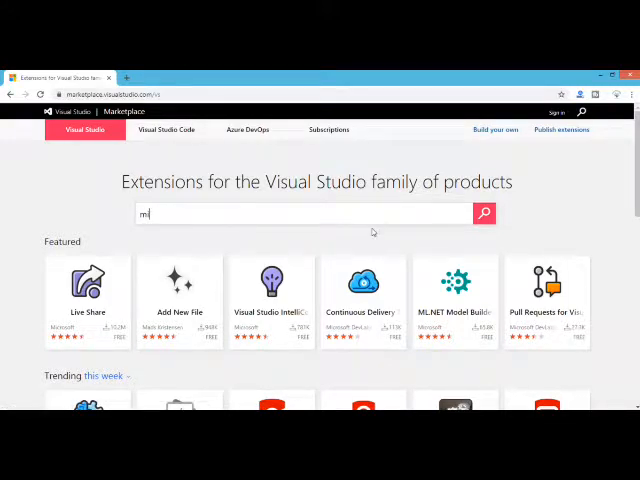
pyautogui.write('icrosoft.devskim')
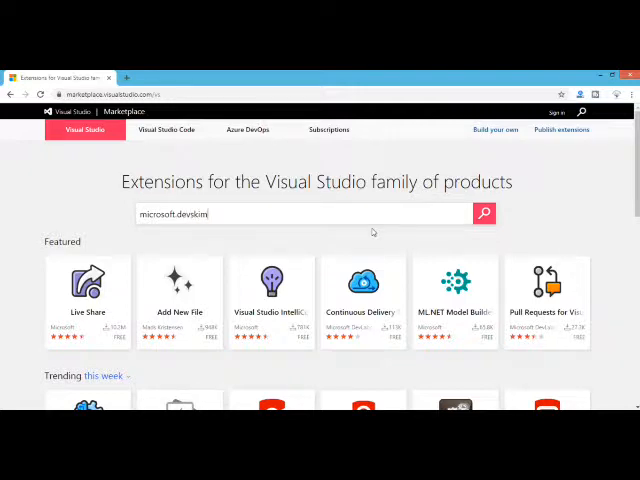
pyautogui.click(484, 212)
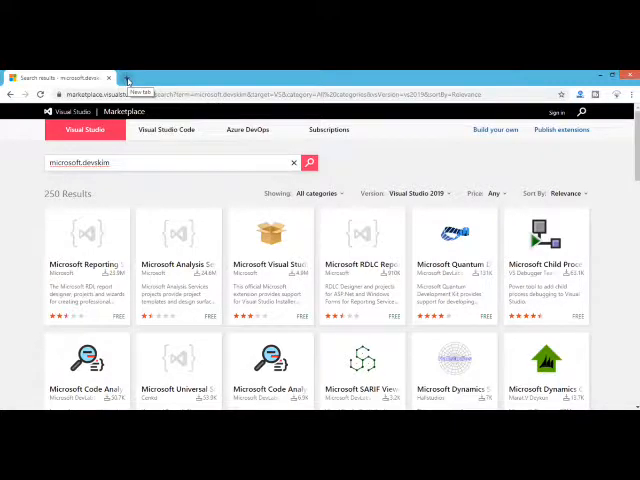
# Google 'devskim visual studio' in a new tab and open the Microsoft DevSkim Marketplace result
pyautogui.click(128, 76)
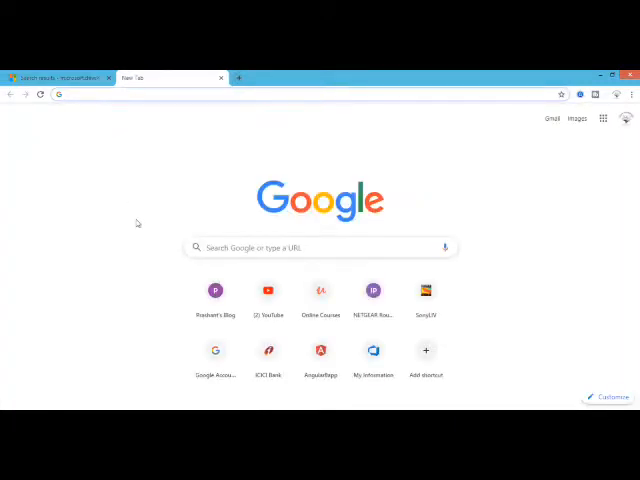
pyautogui.write('devskim visual studio')
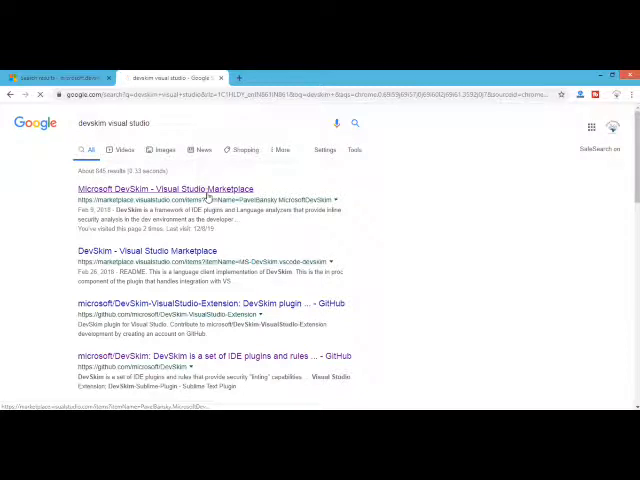
pyautogui.click(160, 188)
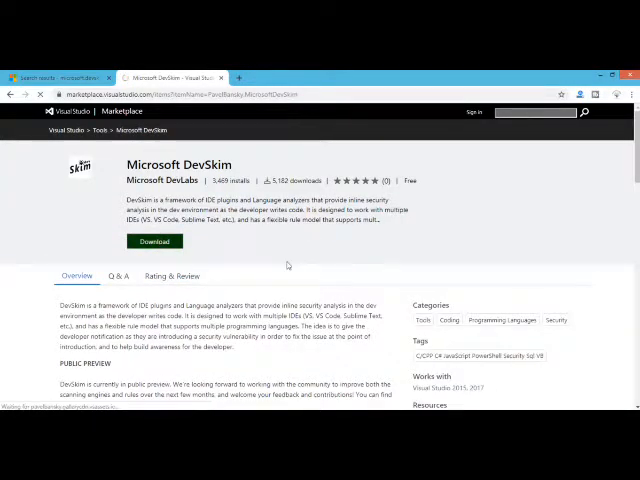
# Download the DevSkim .vsix package and run it to launch the VSIX Installer
pyautogui.click(154, 240)
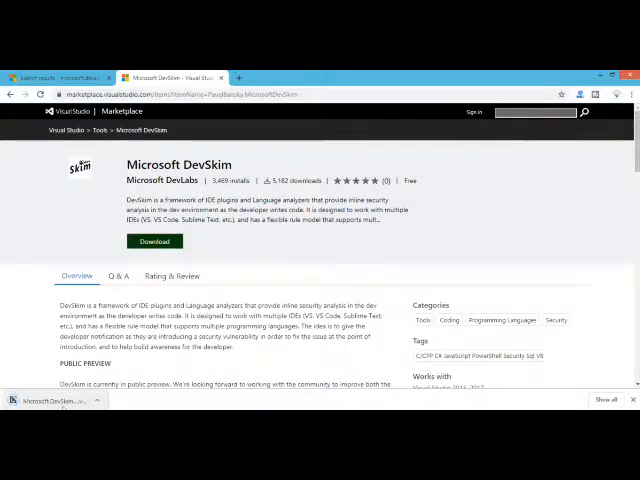
pyautogui.click(154, 240)
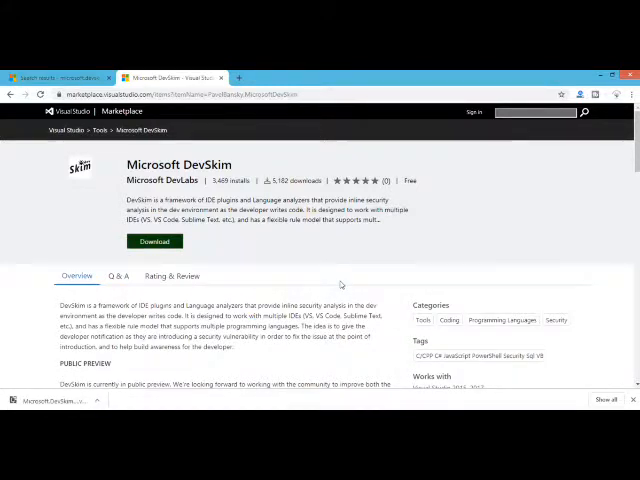
pyautogui.click(152, 240)
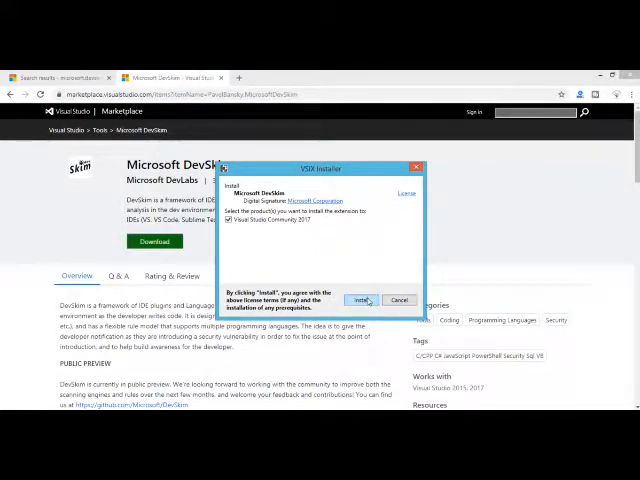
# Start installing DevSkim into Visual Studio 2017, then cancel while it waits on running processes
pyautogui.click(362, 300)
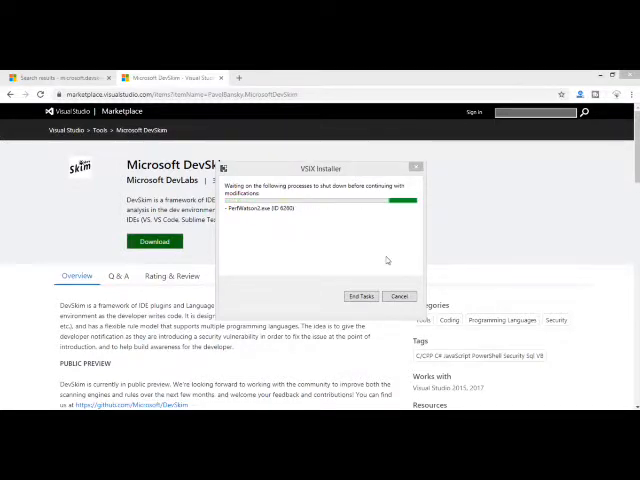
pyautogui.moveTo(336, 250)
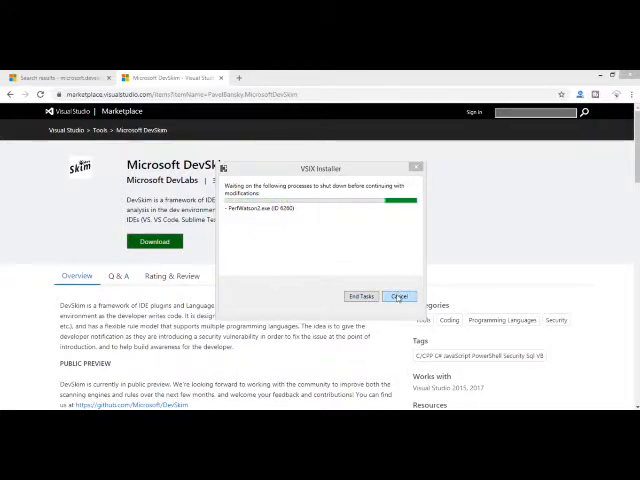
pyautogui.click(400, 296)
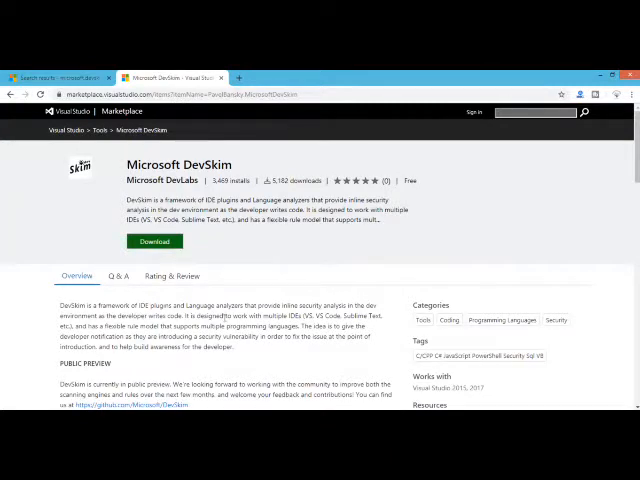
pyautogui.moveTo(296, 292)
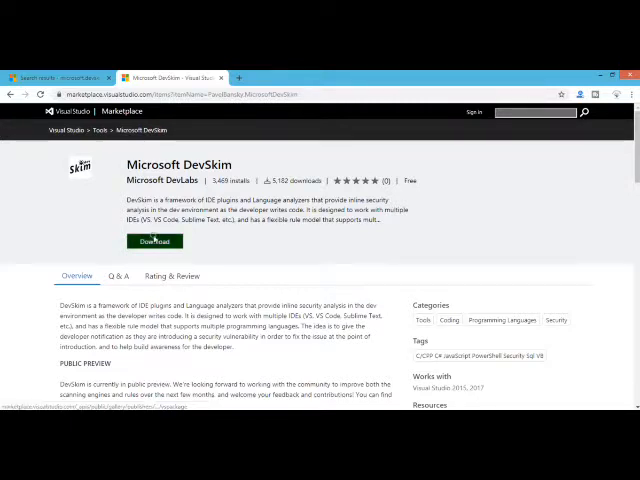
# Download DevSkim again, install it into Visual Studio Community 2017, and close the completed installer
pyautogui.click(152, 240)
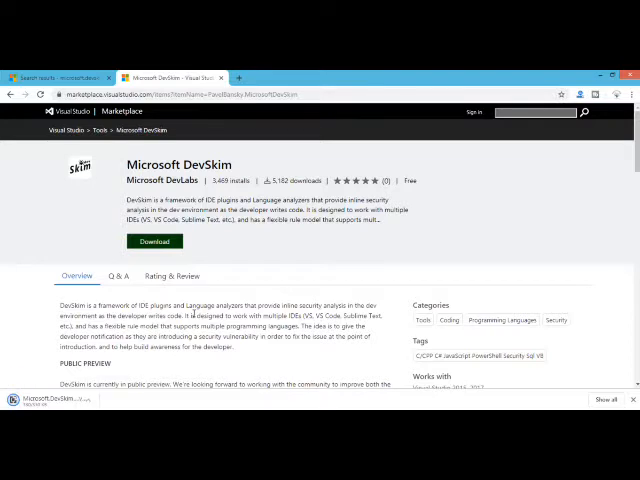
pyautogui.click(152, 240)
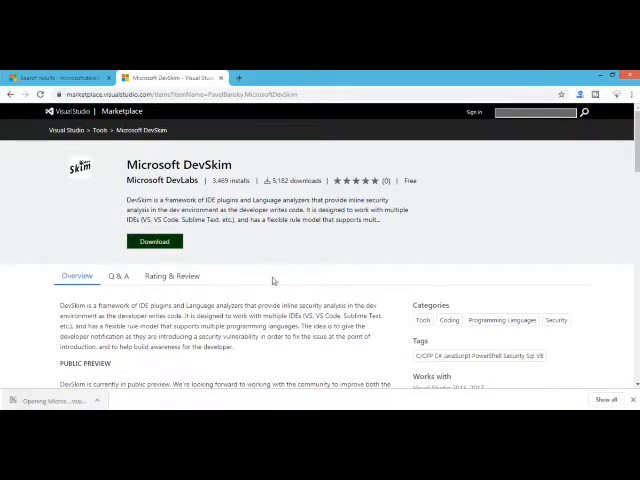
pyautogui.click(154, 240)
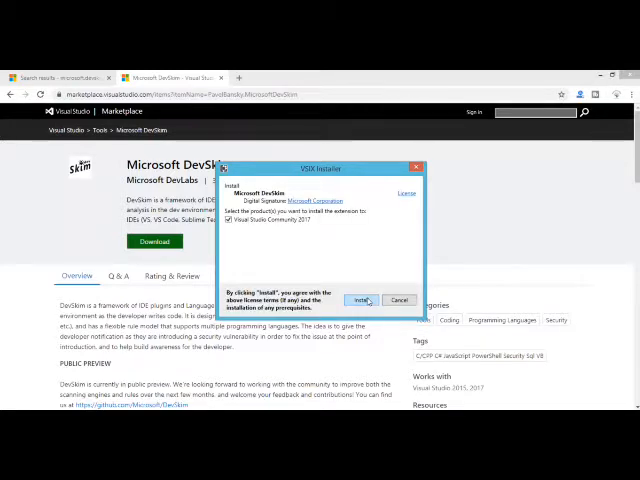
pyautogui.click(362, 300)
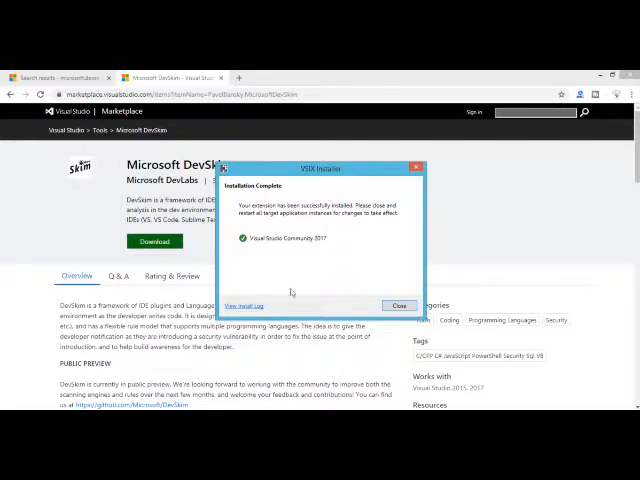
pyautogui.click(398, 304)
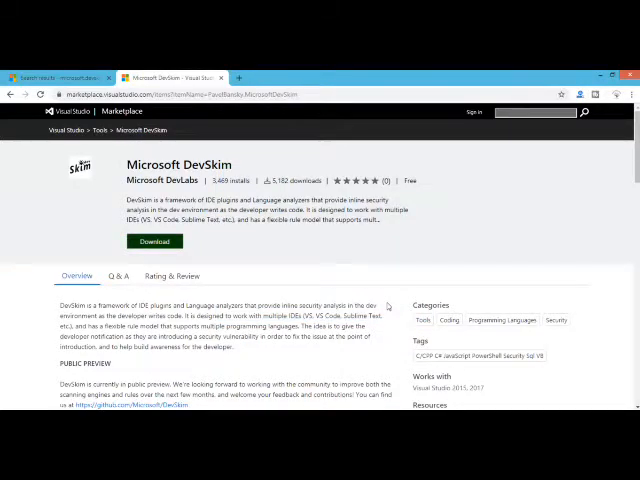
pyautogui.press('Win')
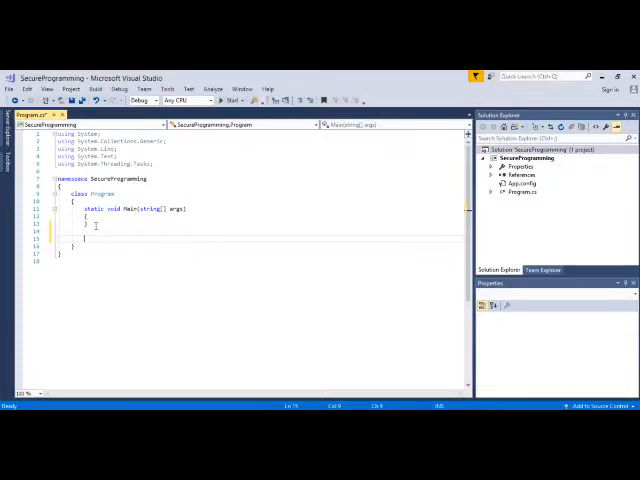
# Write a public string checkInfoProgram(string filename) method with an empty body below Main
pyautogui.write('public')
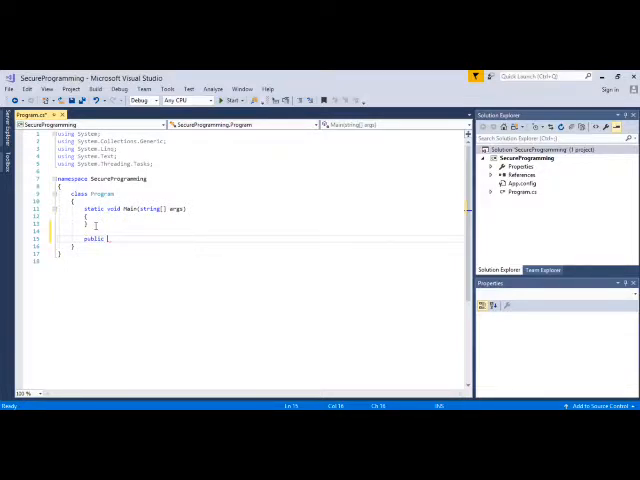
pyautogui.write('string c')
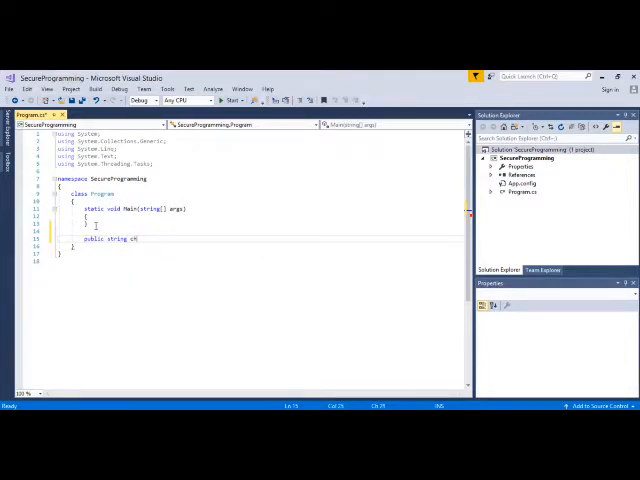
pyautogui.write('heck')
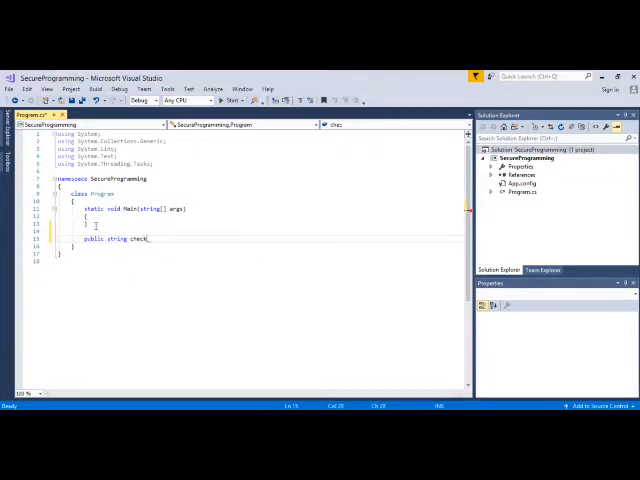
pyautogui.write('strong')
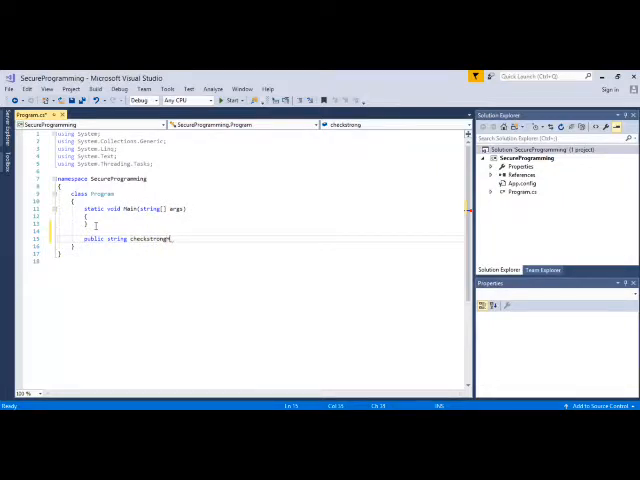
pyautogui.write('main')
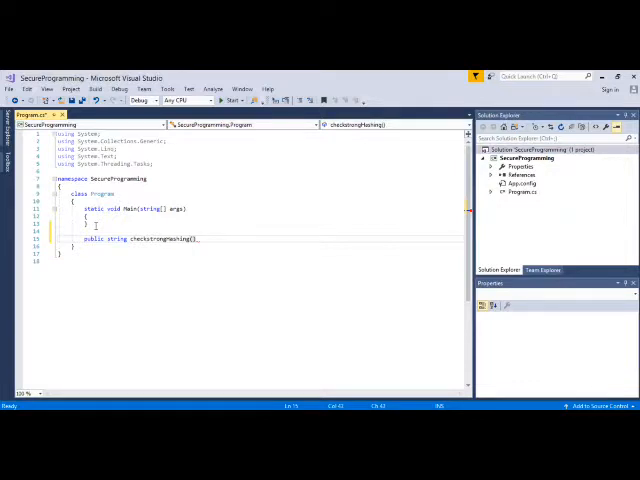
pyautogui.write('string')
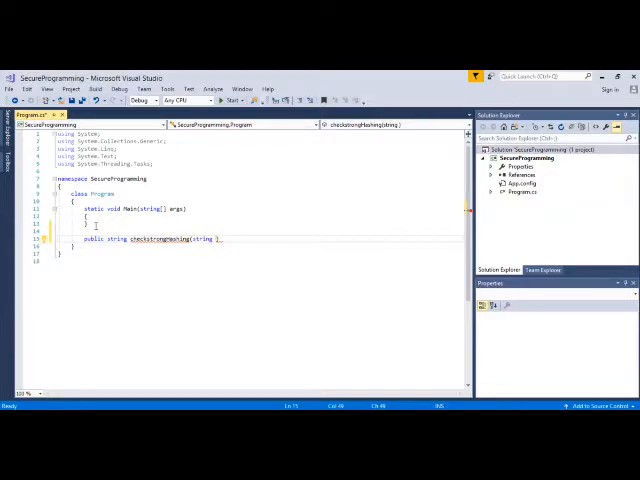
pyautogui.write('filename')
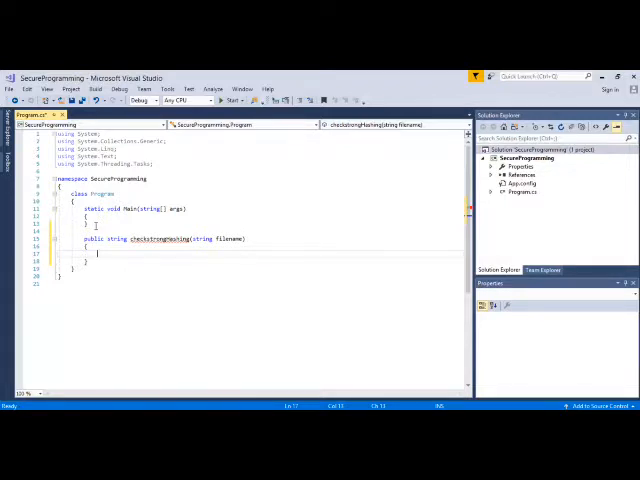
# Create the hasher with var h = MD5.Create(), importing System.Security.Cryptography
pyautogui.write('var has')
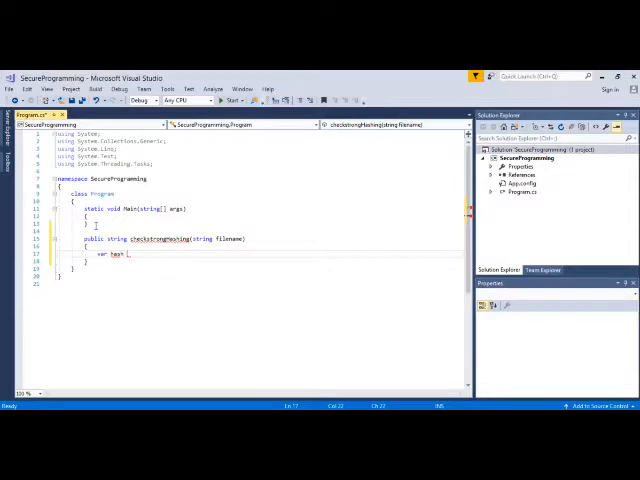
pyautogui.write('h4')
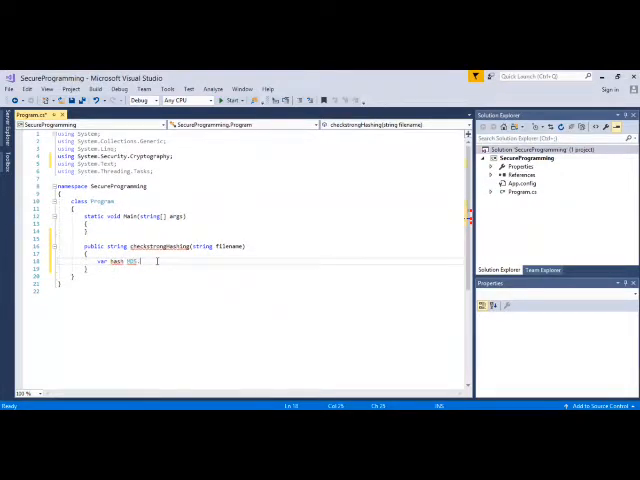
pyautogui.write('.cre')
pyautogui.write('using(var')
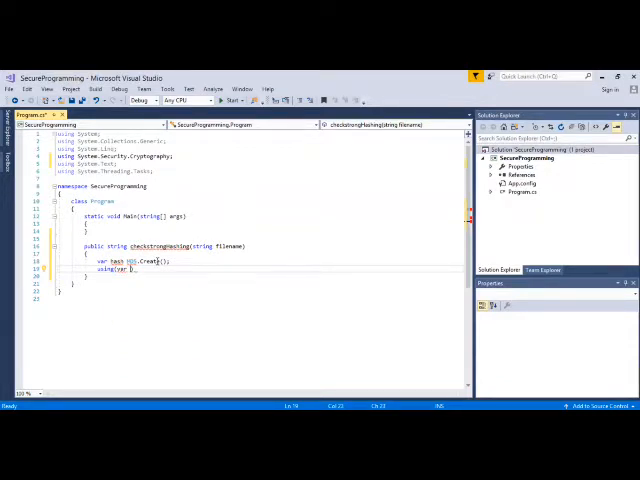
# Add using (var stream = File.OpenRead(filename)) to open the file as a stream
pyautogui.write('stream =')
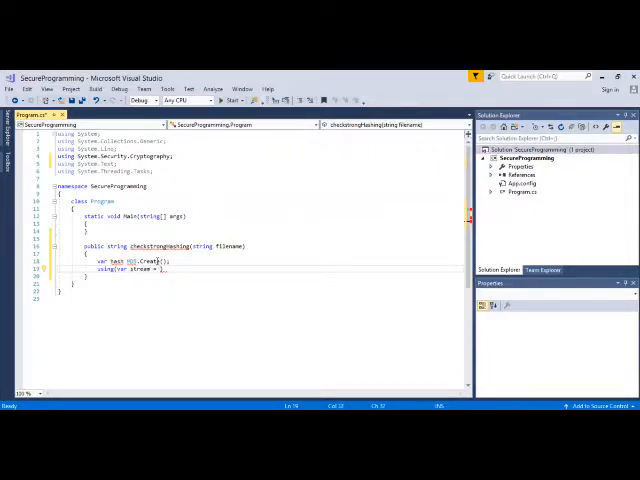
pyautogui.write('FileStyleUriParser.Equ')
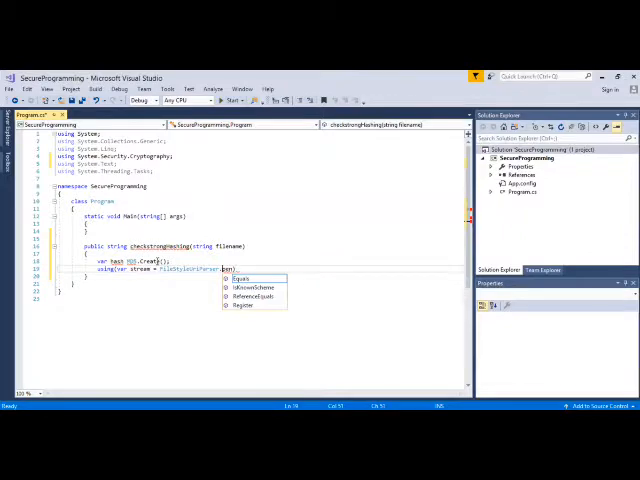
pyautogui.write('OpenRead')
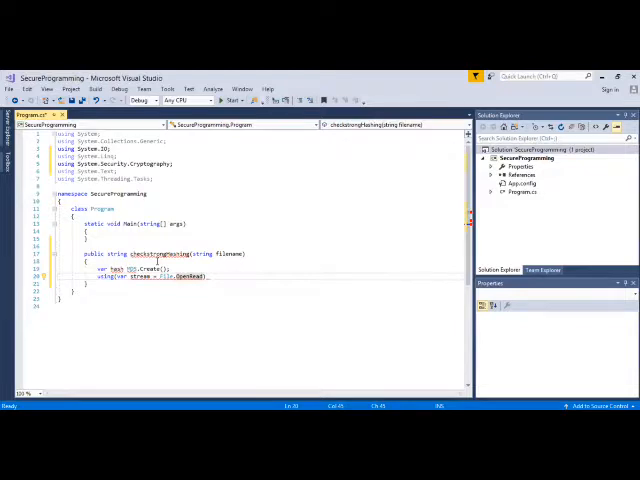
pyautogui.write('()')
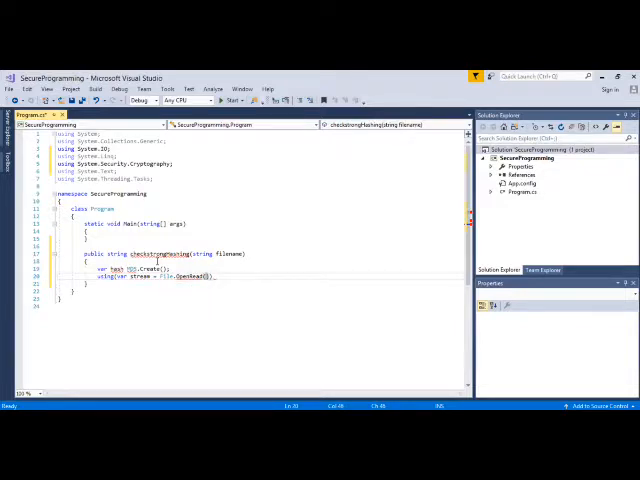
pyautogui.write('f1)')
pyautogui.write('{')
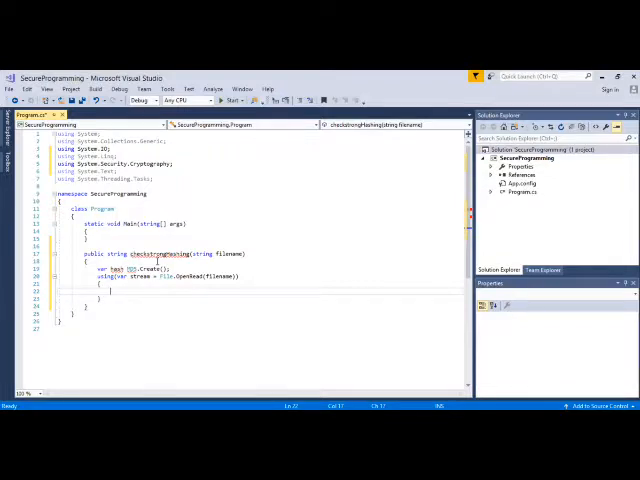
# Write return Encoding.Default.GetString(md5.ComputeHash(stream)); inside the using block via IntelliSense completions
pyautogui.write('return E')
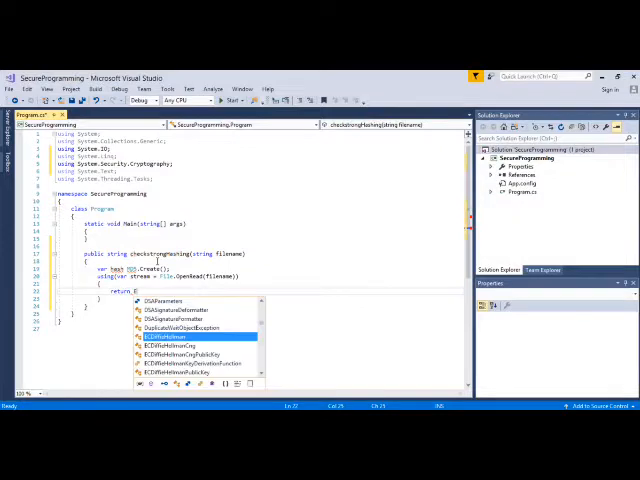
pyautogui.write('ncoding.Default')
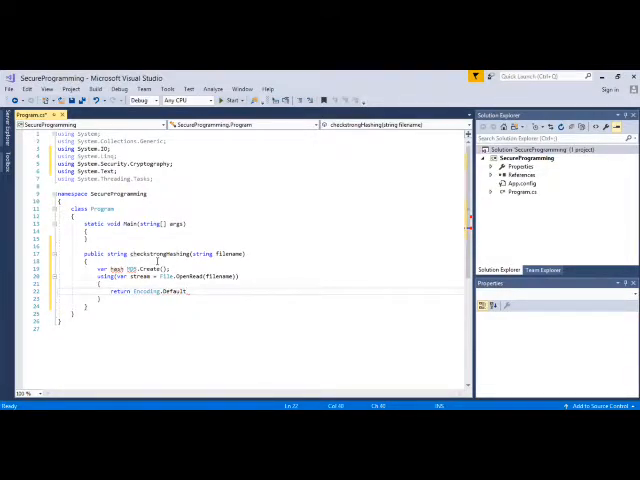
pyautogui.write('.')
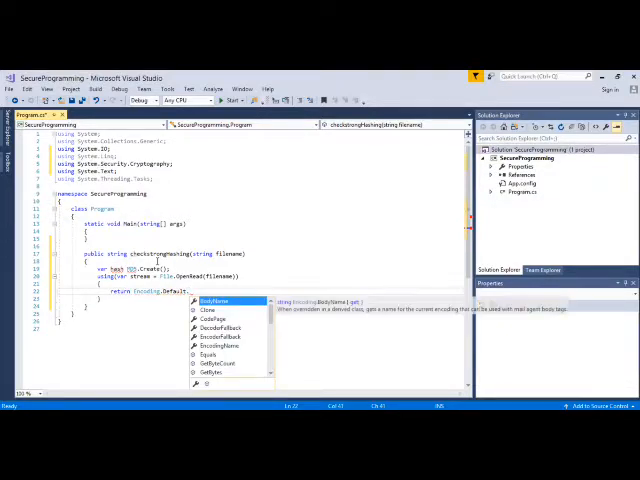
pyautogui.write('getS')
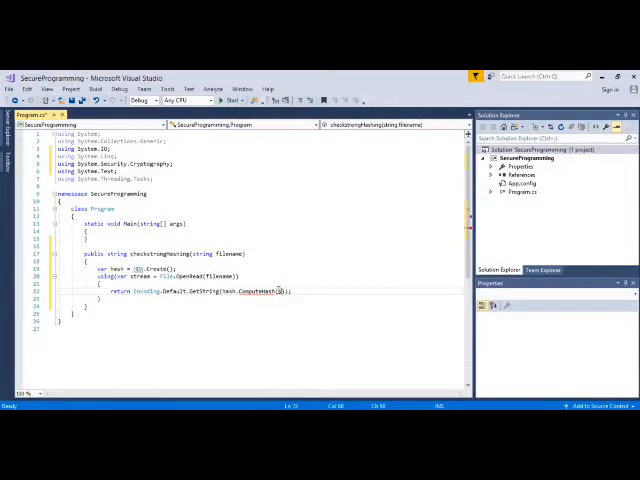
pyautogui.write('stream')
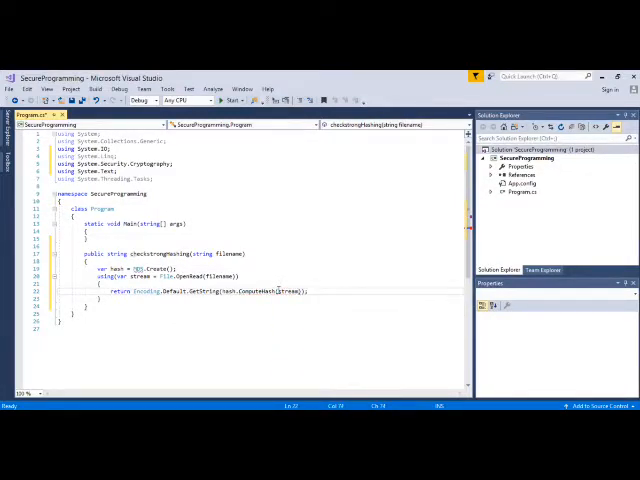